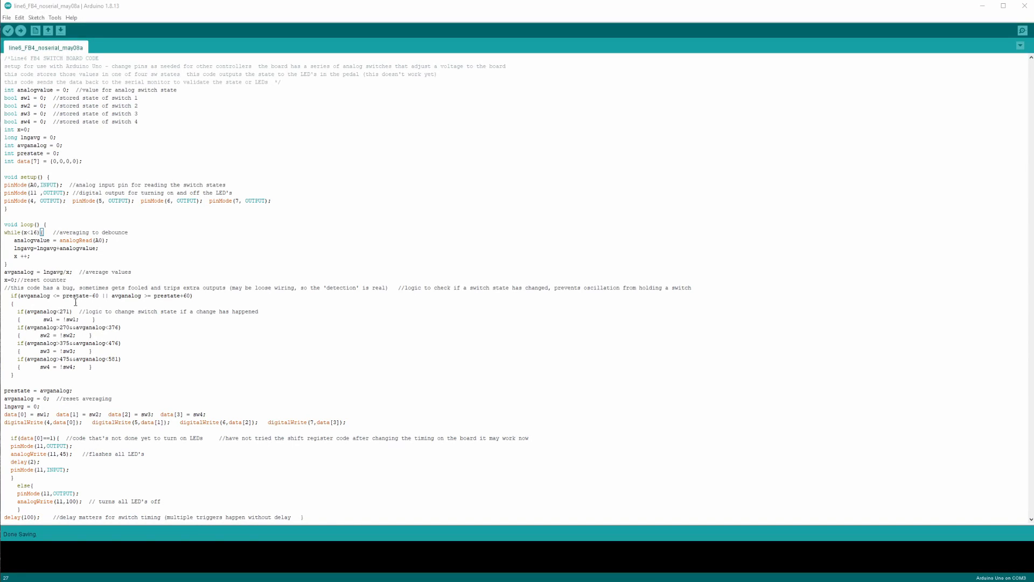
mouse_move(74, 116)
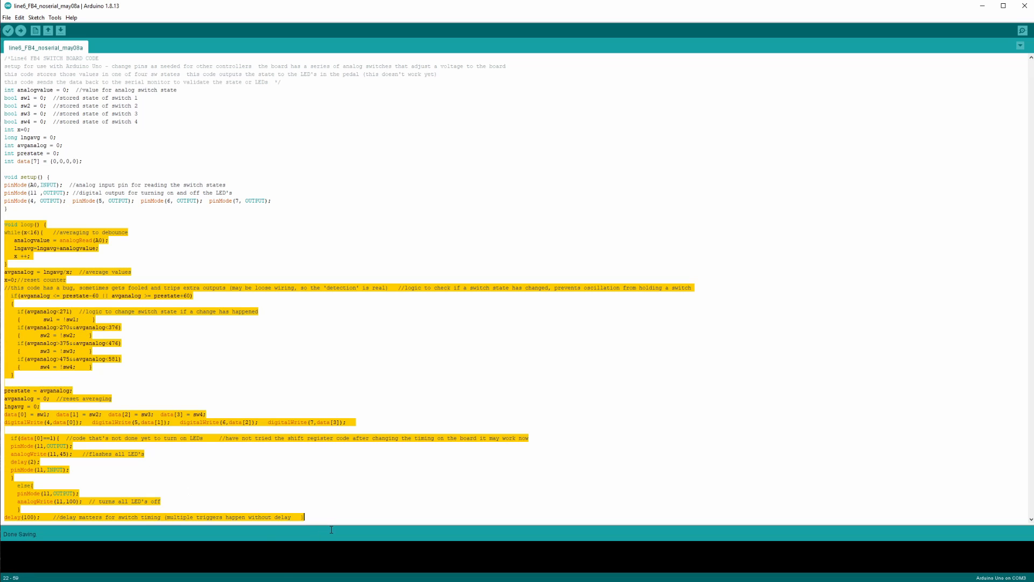
mouse_move(156, 263)
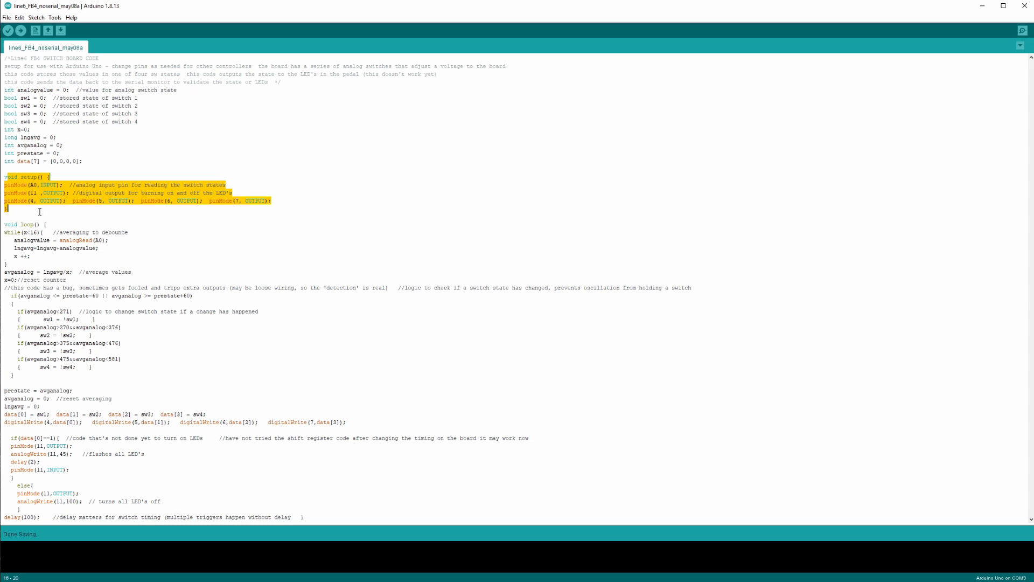
click(29, 247)
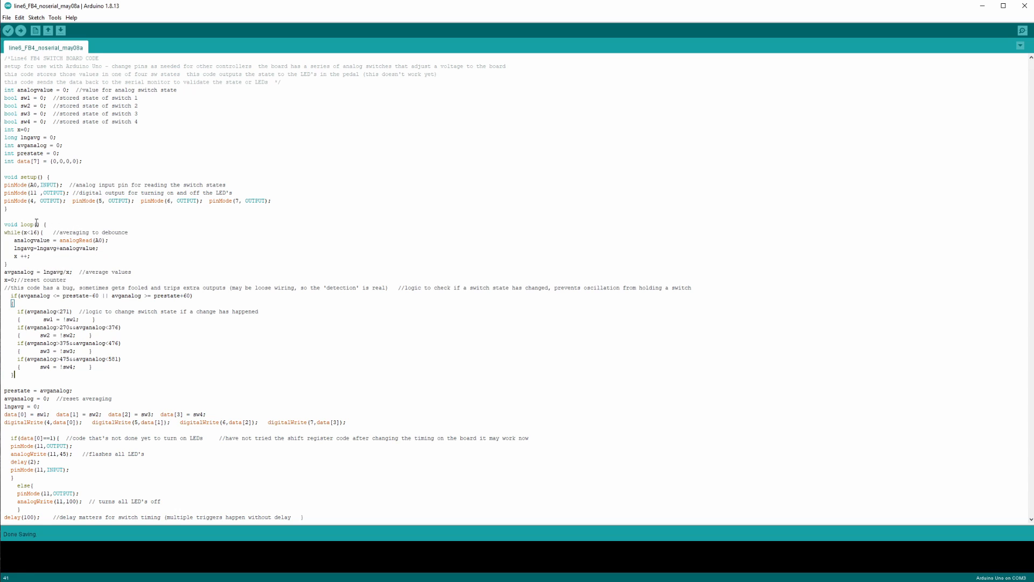
mouse_move(45, 262)
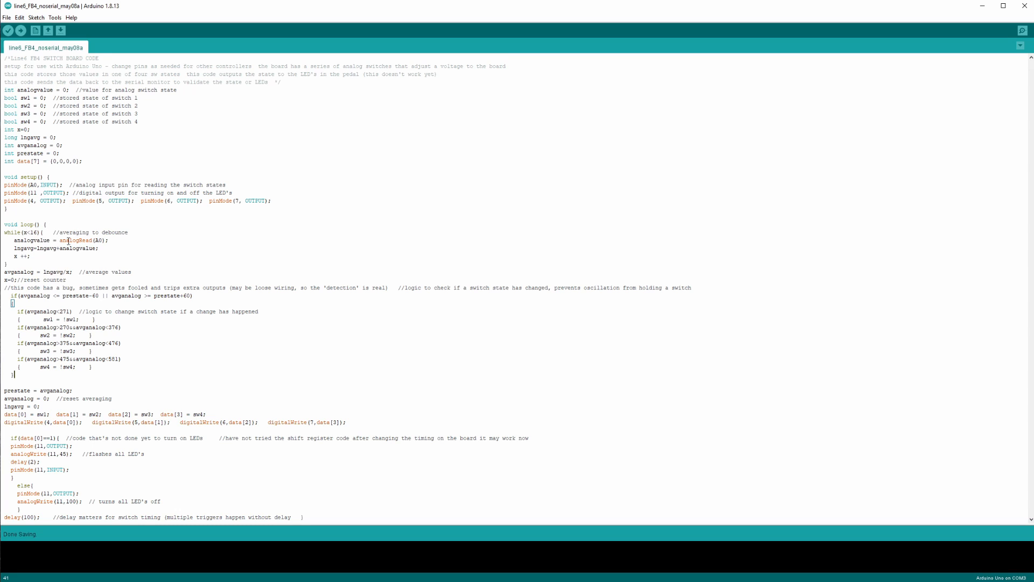
mouse_move(52, 262)
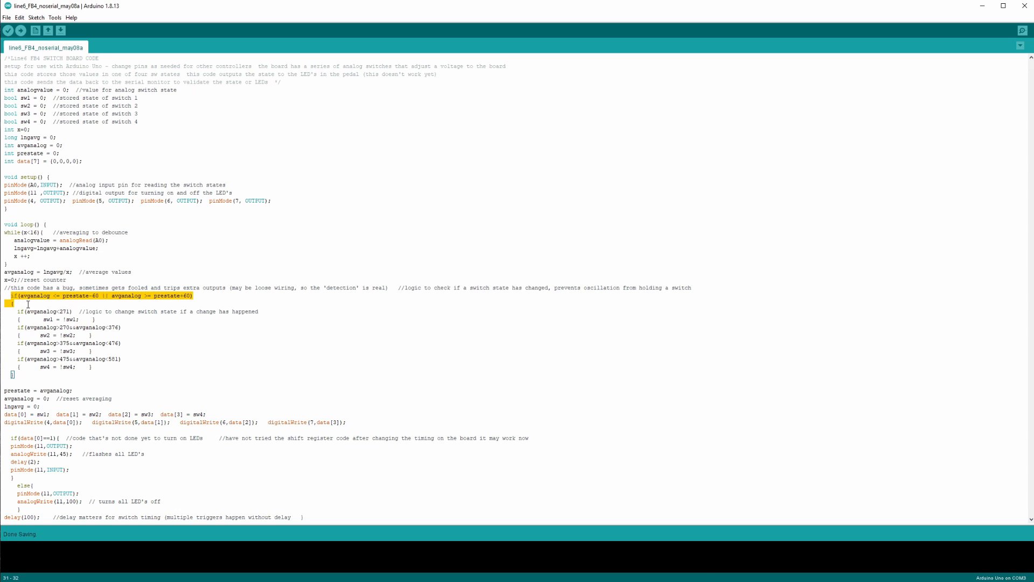
mouse_move(248, 295)
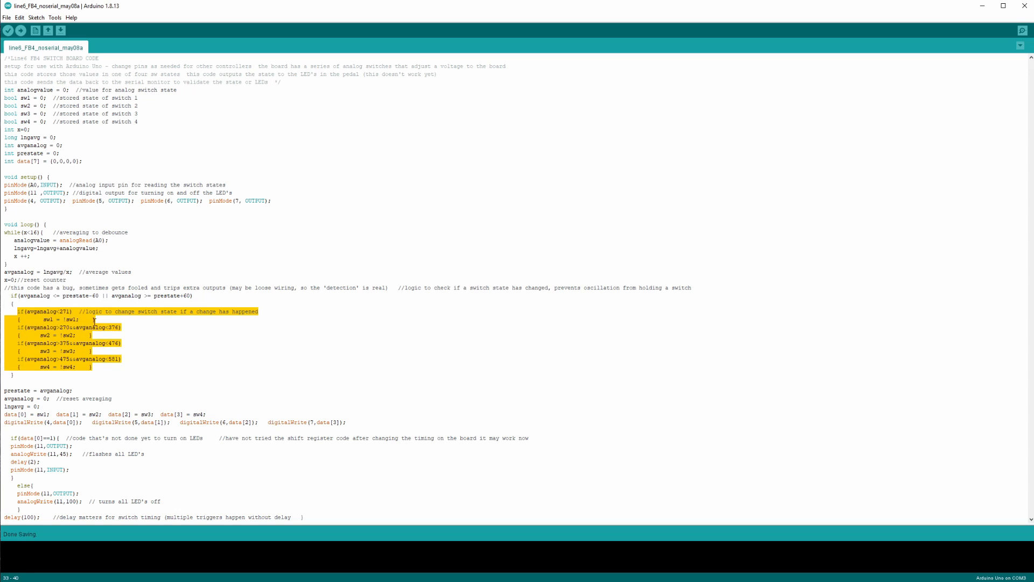
mouse_move(125, 361)
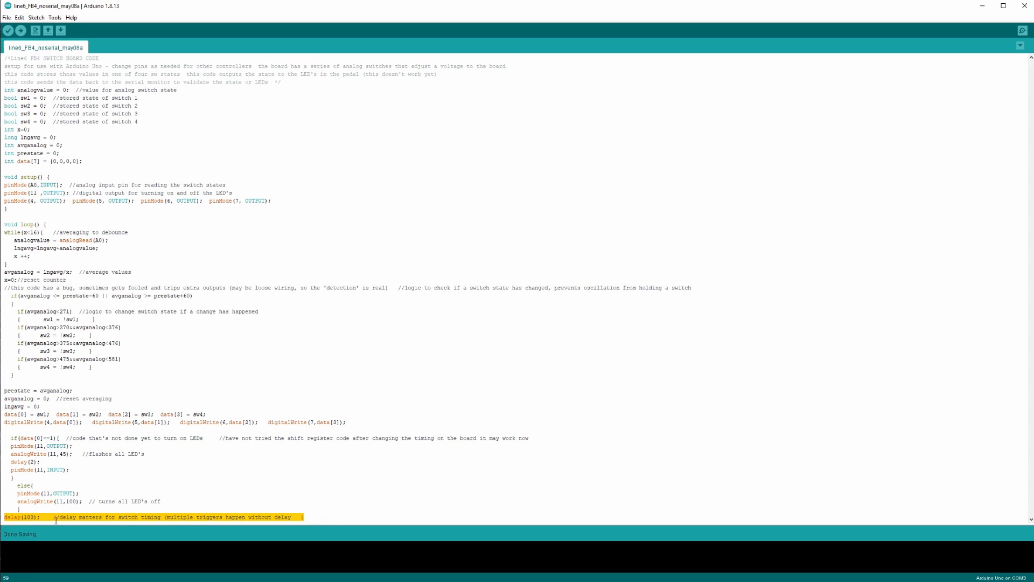
mouse_move(294, 526)
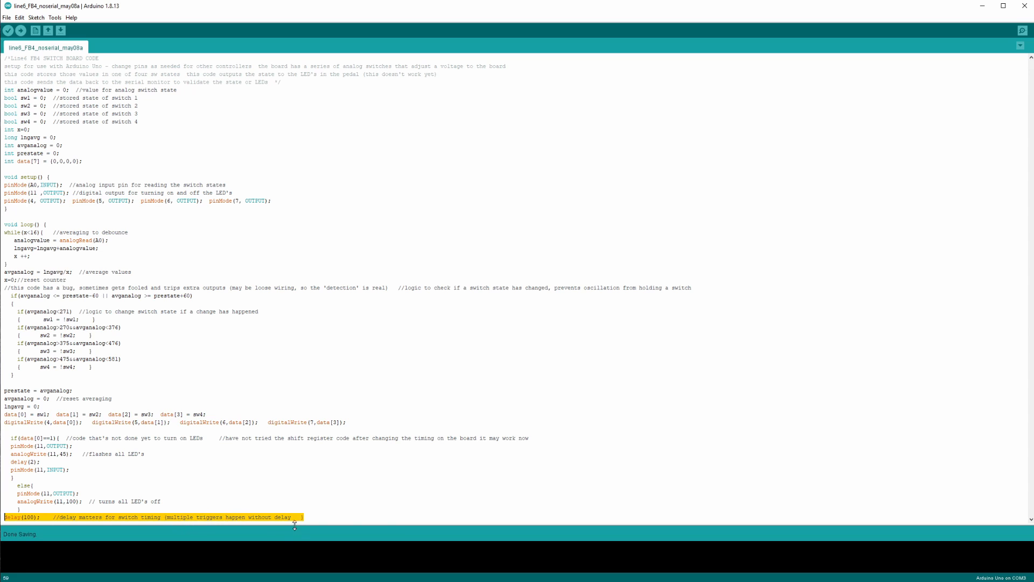
mouse_move(131, 303)
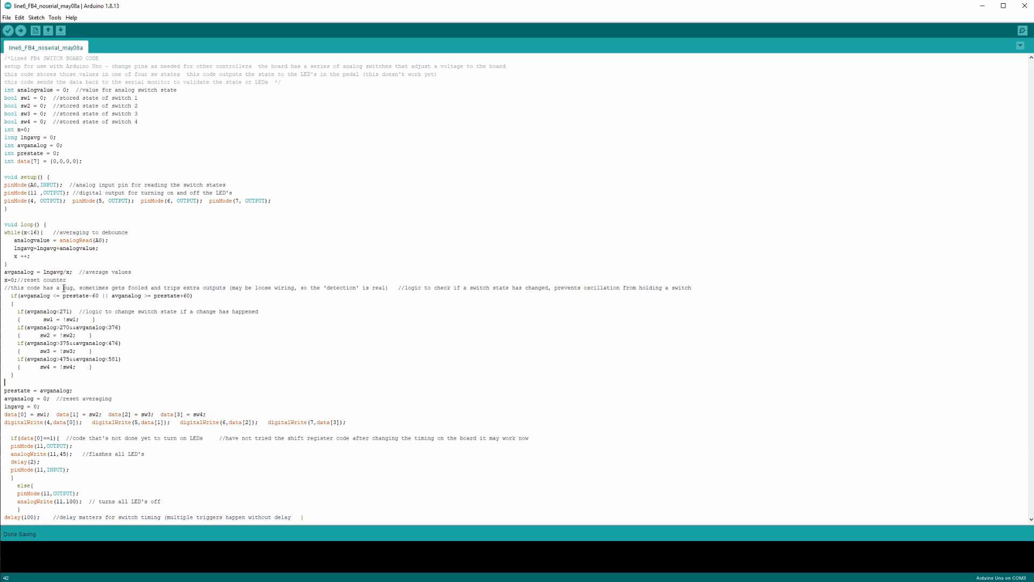
mouse_move(501, 361)
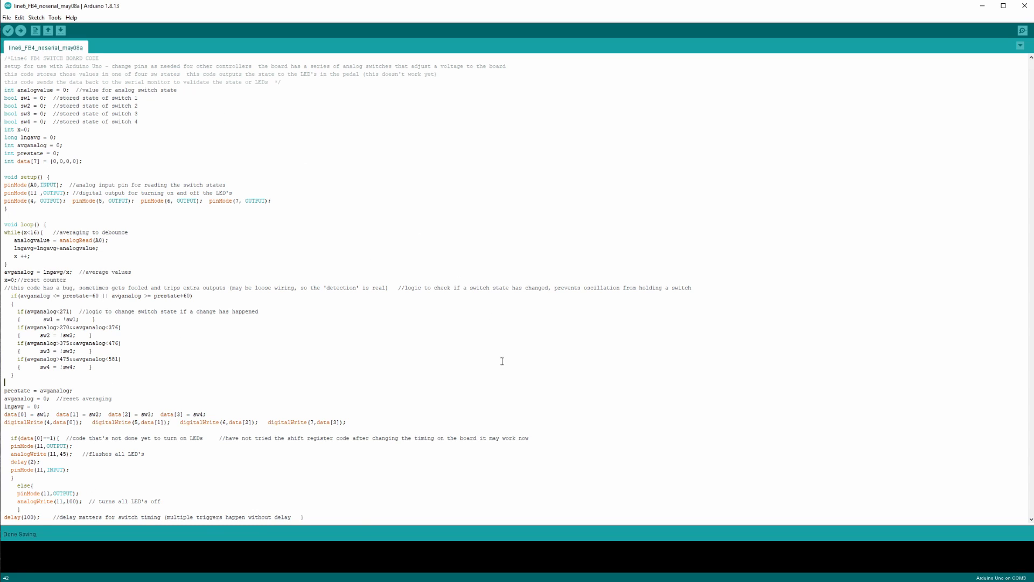
mouse_move(94, 381)
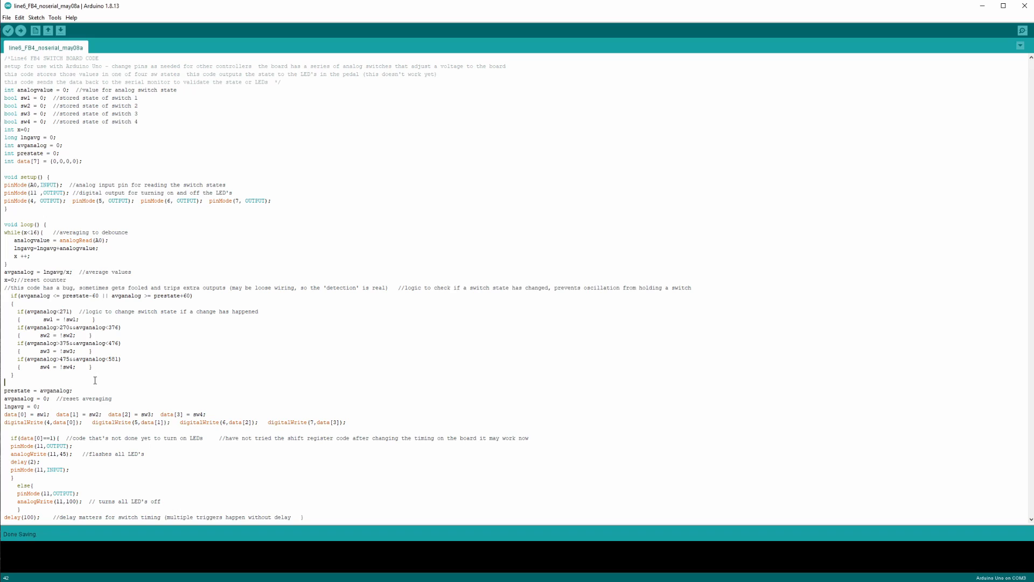